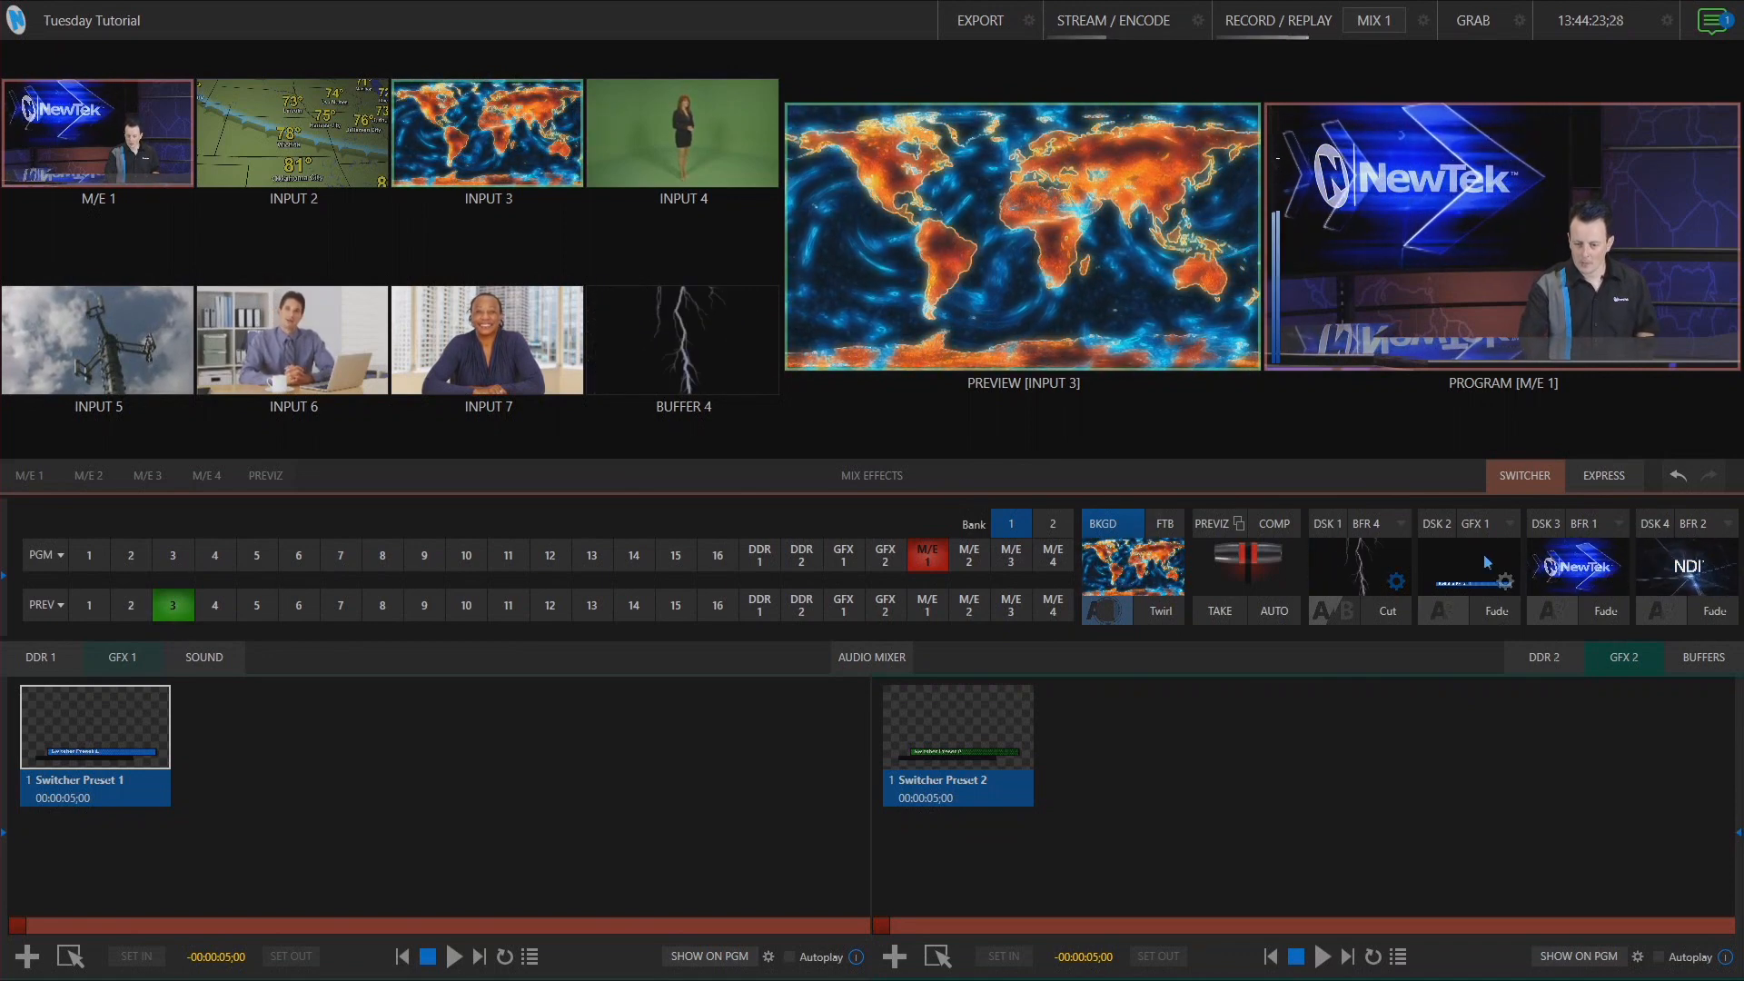
Step: Take DSK 2 (GFX 1) on air so the Switcher Preset 1 title overlays preview and program
left_click(1468, 565)
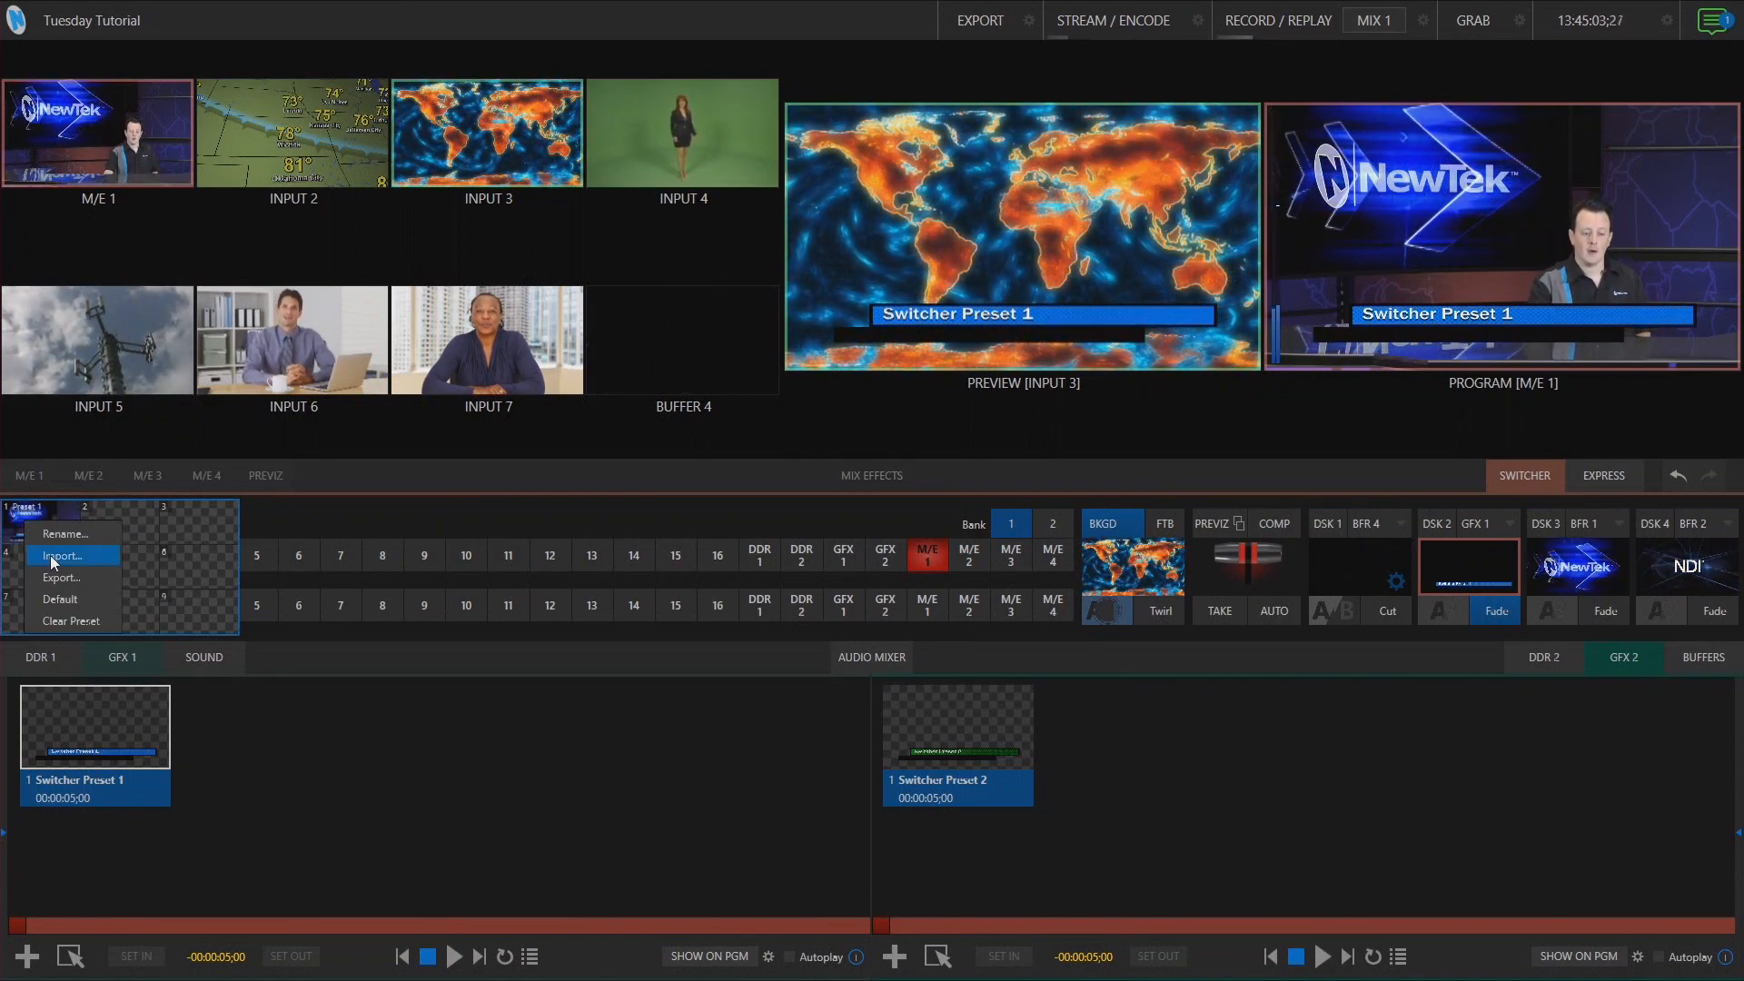
mouse_move(64, 576)
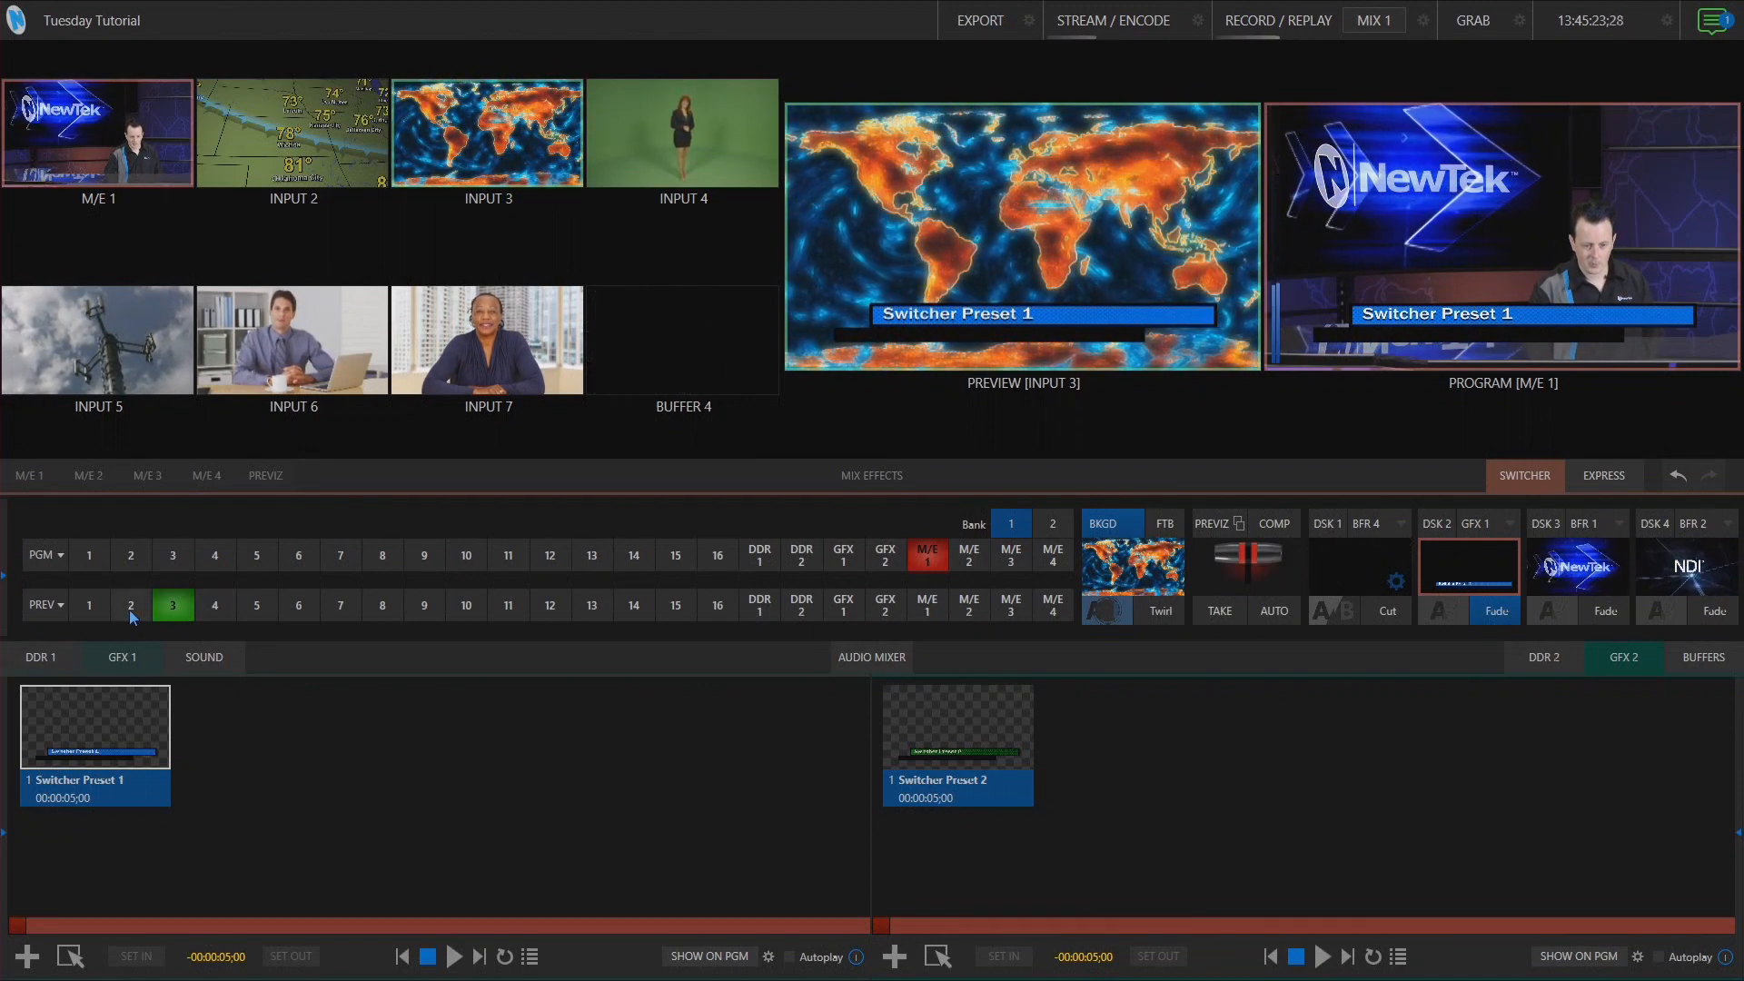
Step: Put the Input 2 world map on preview and clear the DSK 2 title
left_click(130, 605)
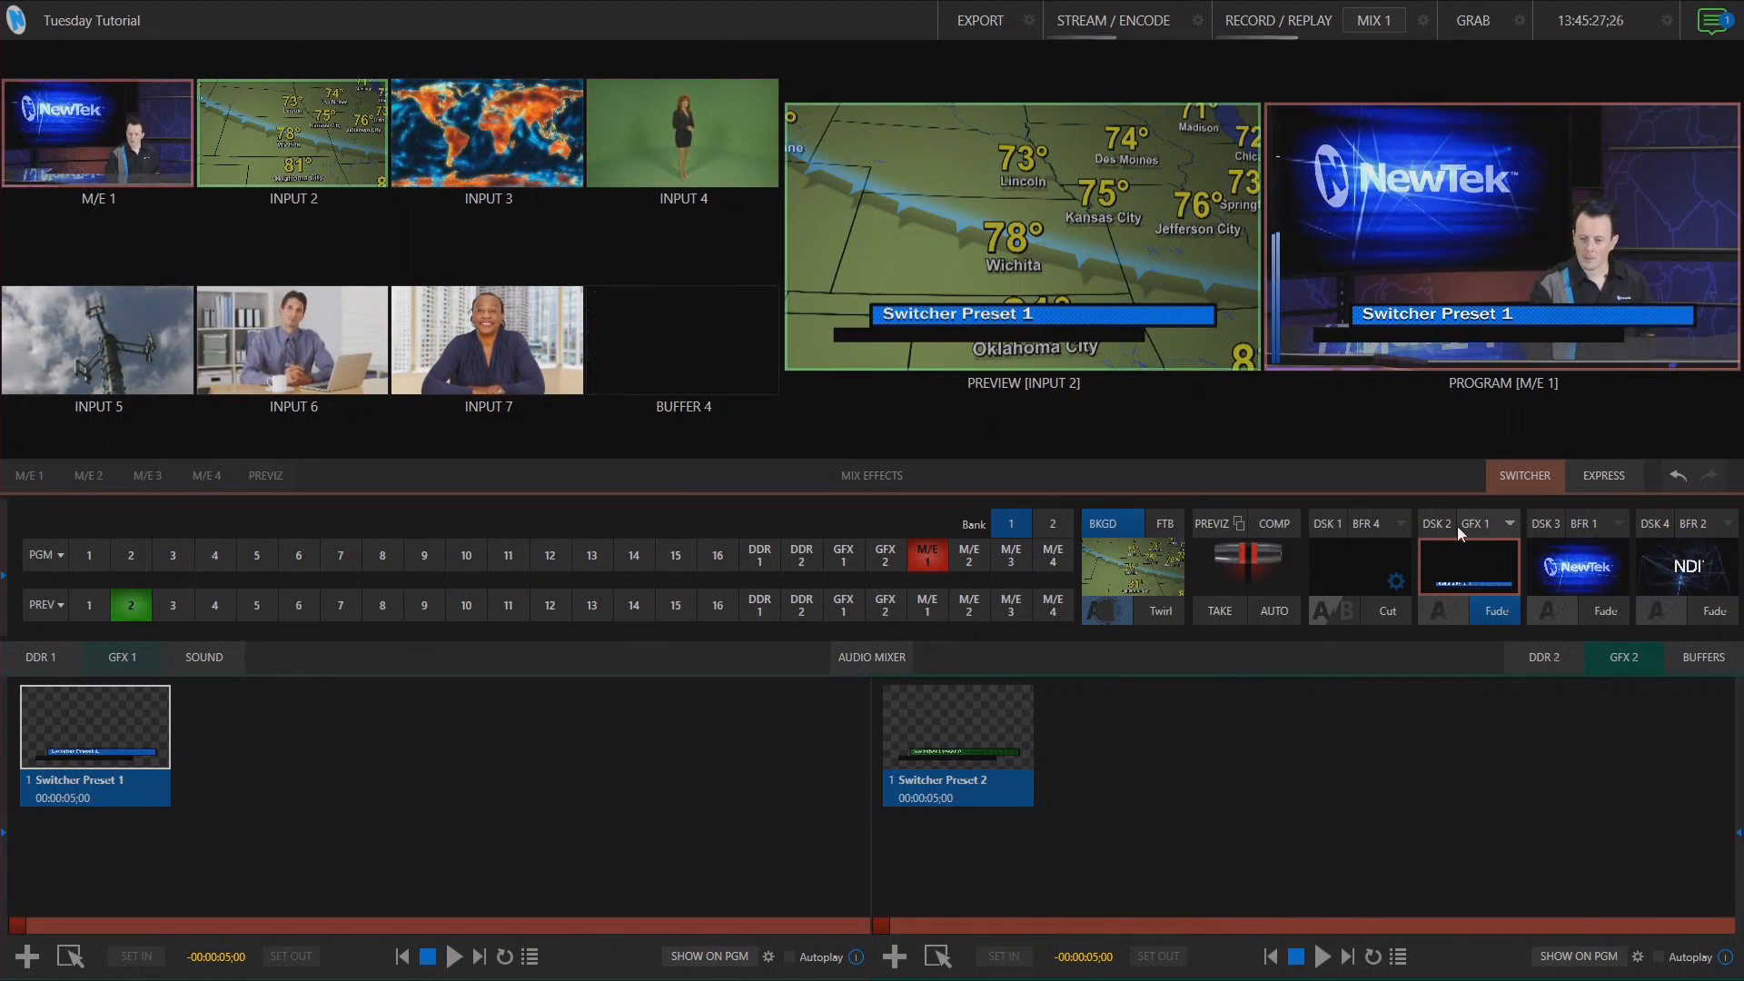
left_click(1507, 523)
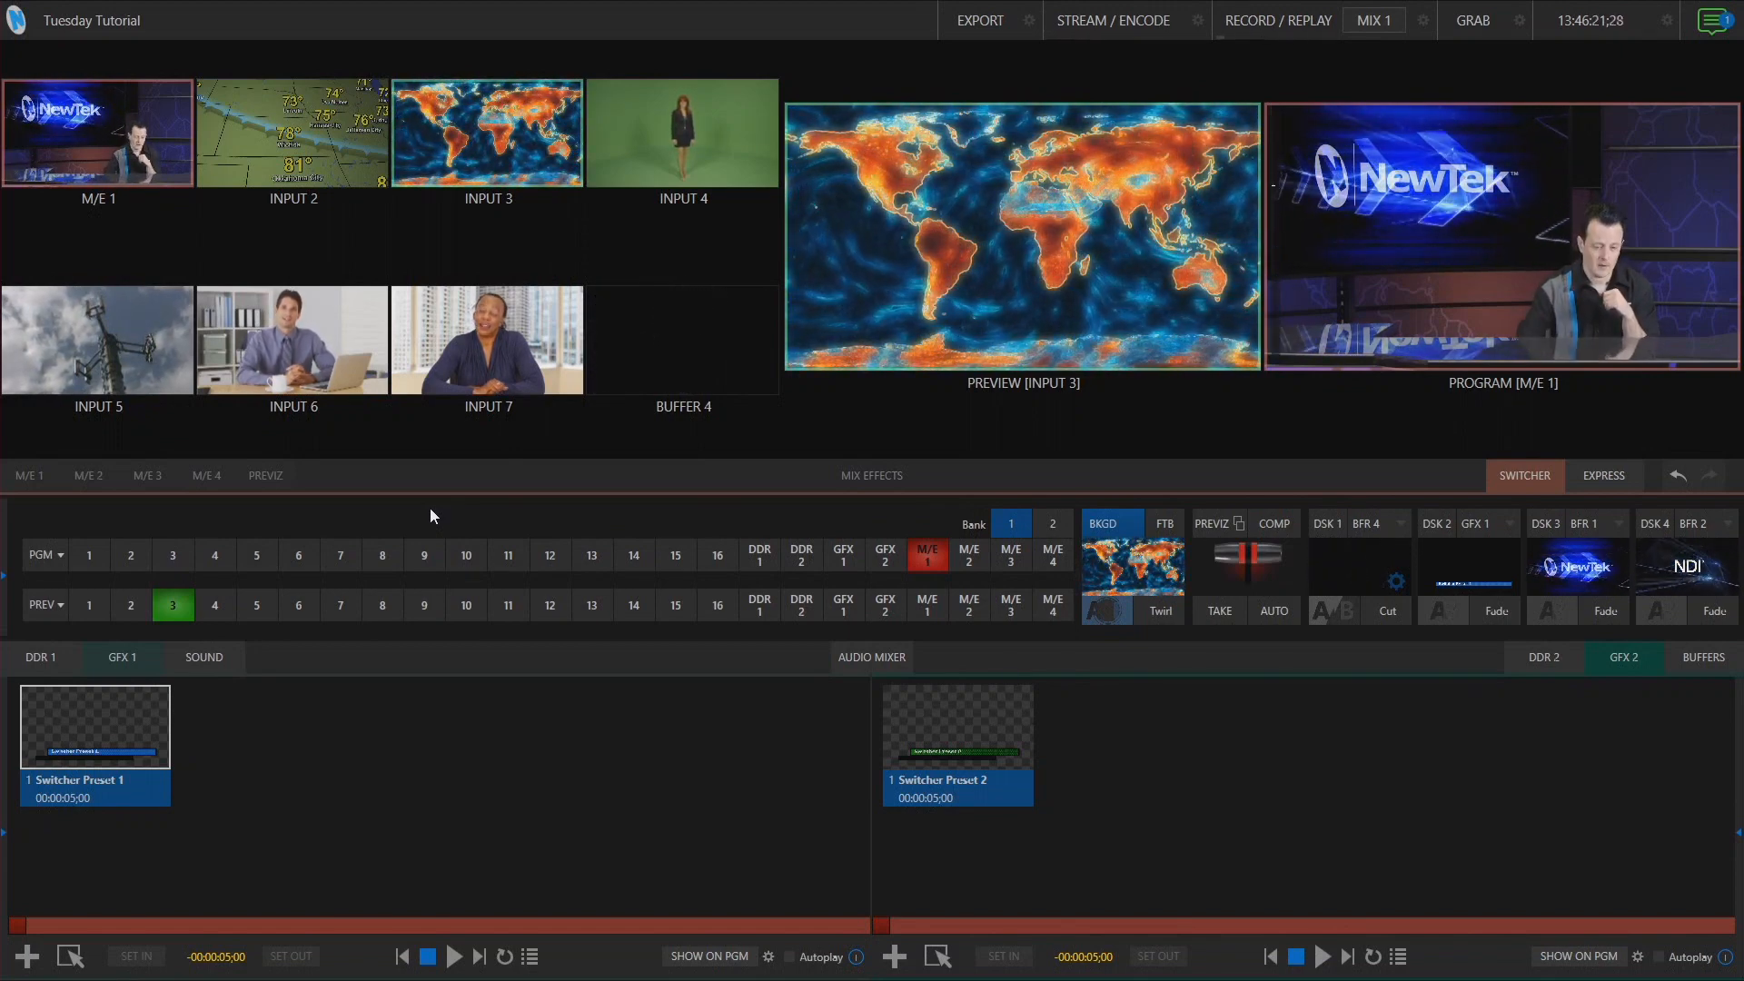
Step: Switch to the M/E 1 tab to show its mix effect controls
left_click(28, 475)
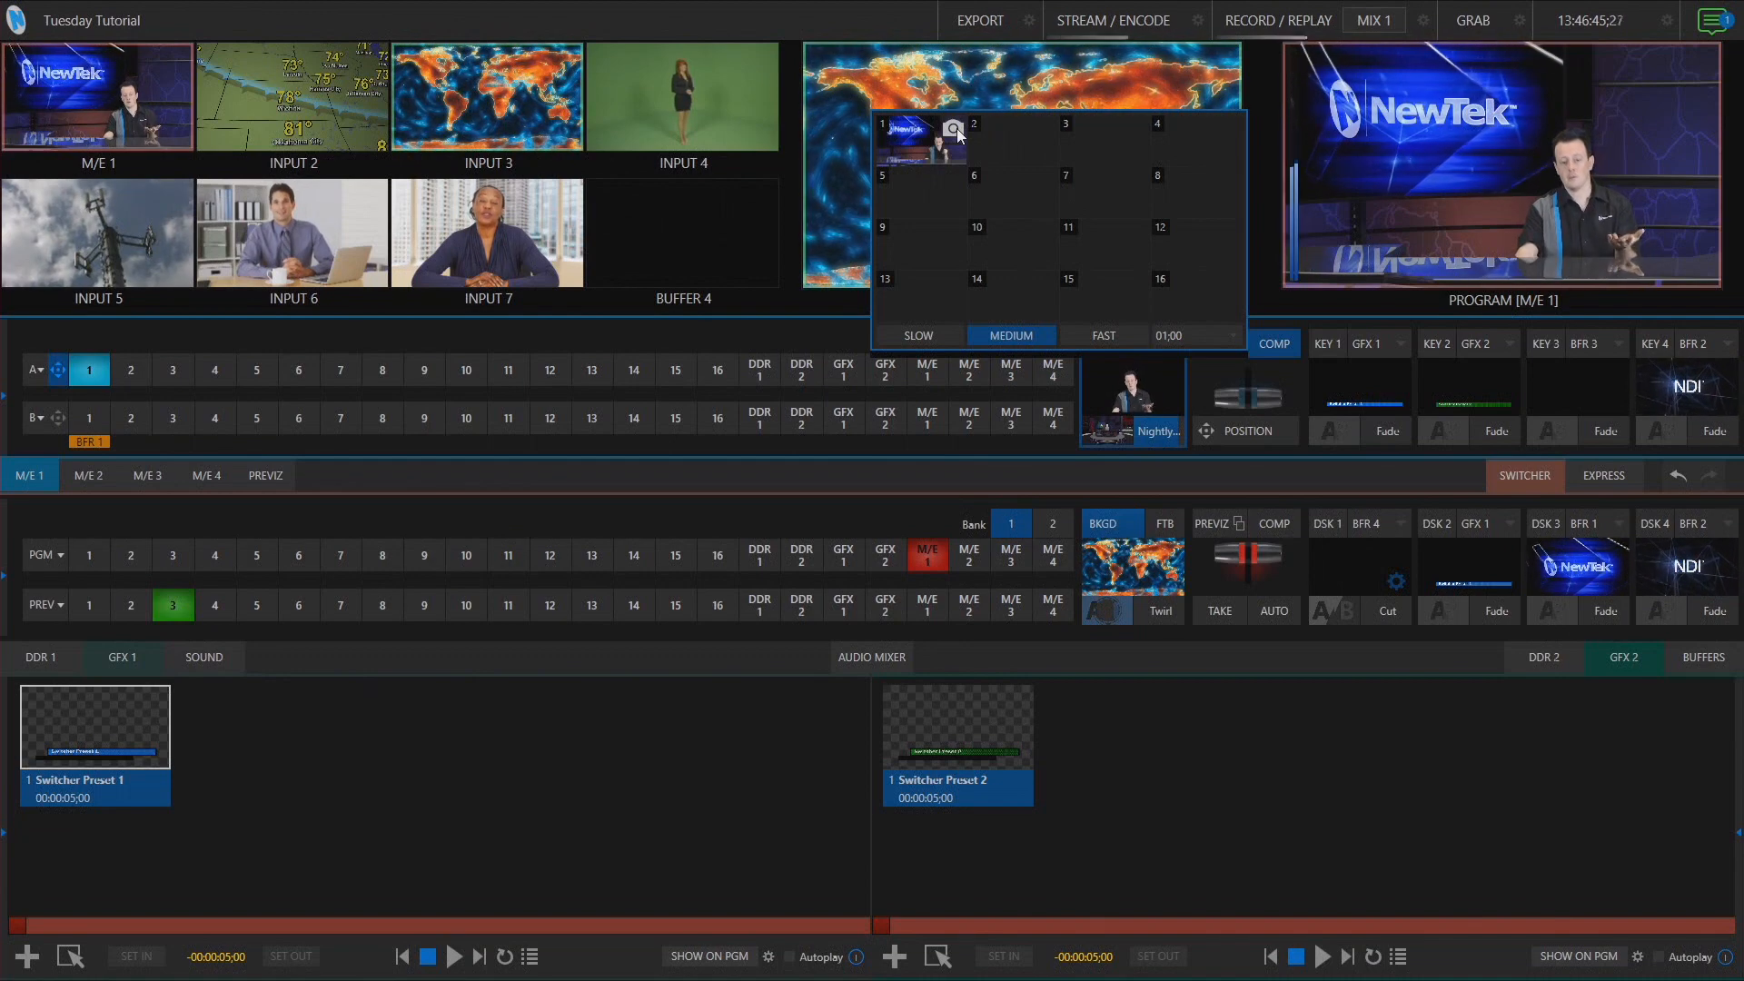
mouse_move(774, 330)
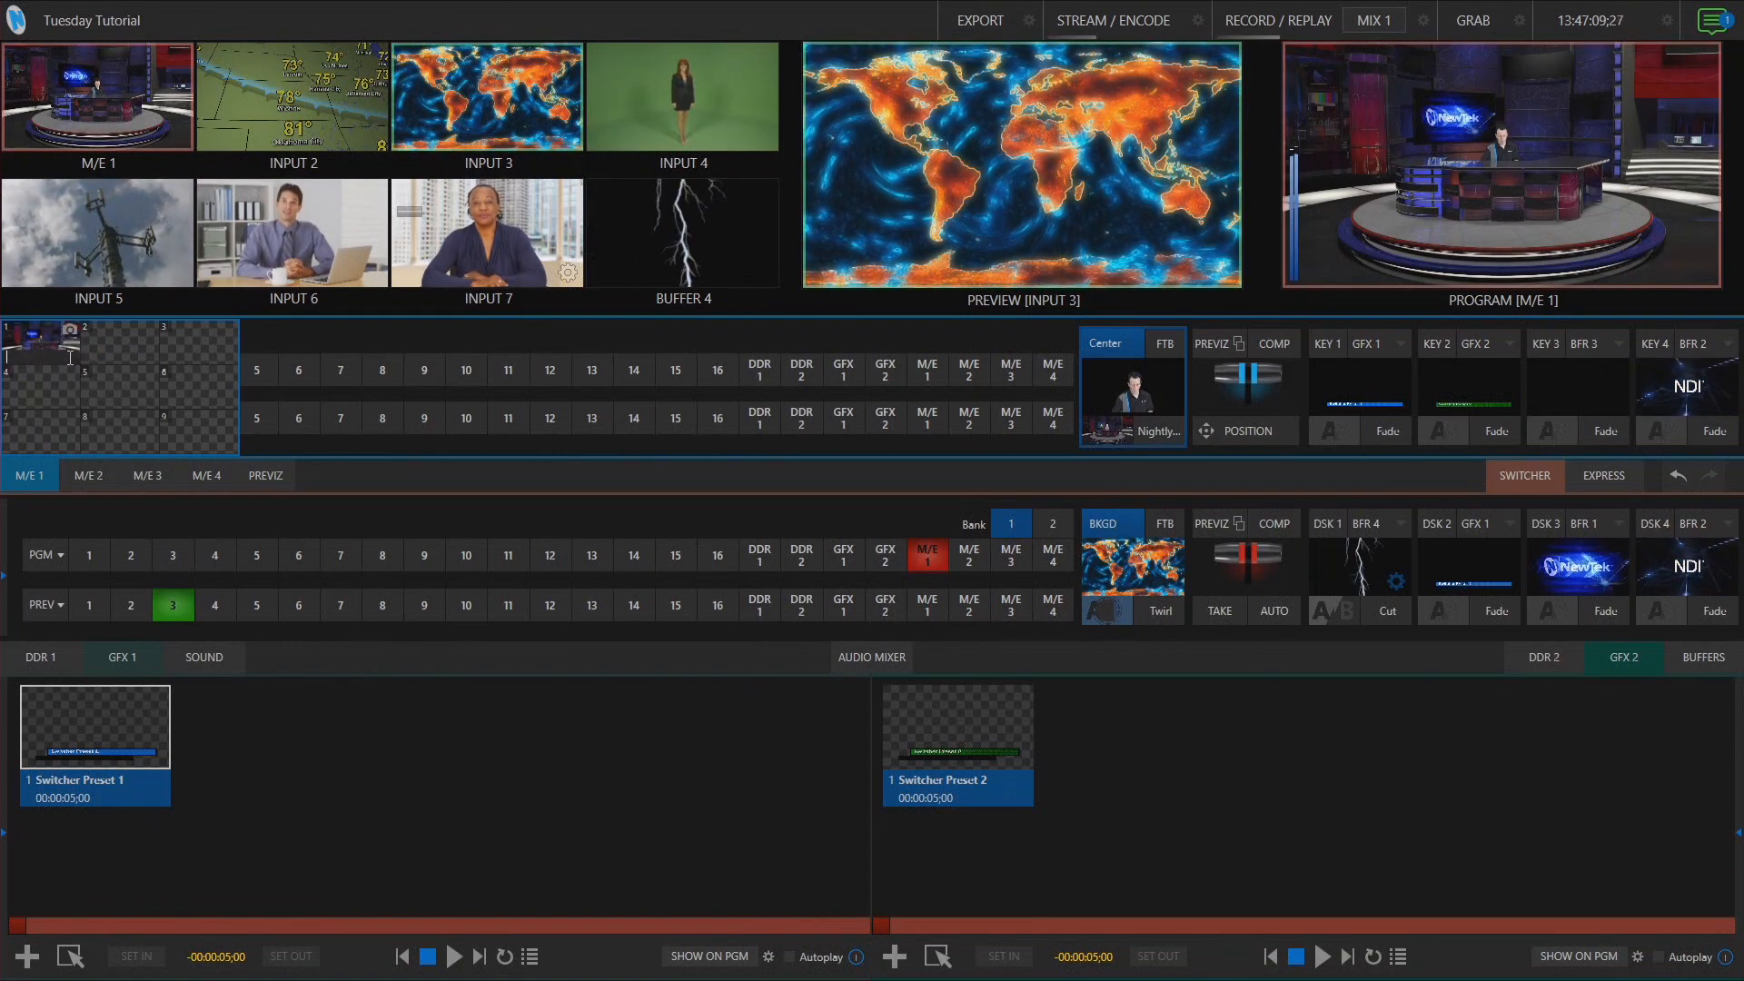
Step: Rename the first M/E 1 preset 'Richard on a Virtual Set' and export it to a file
type("Richard on a Virtua 2")
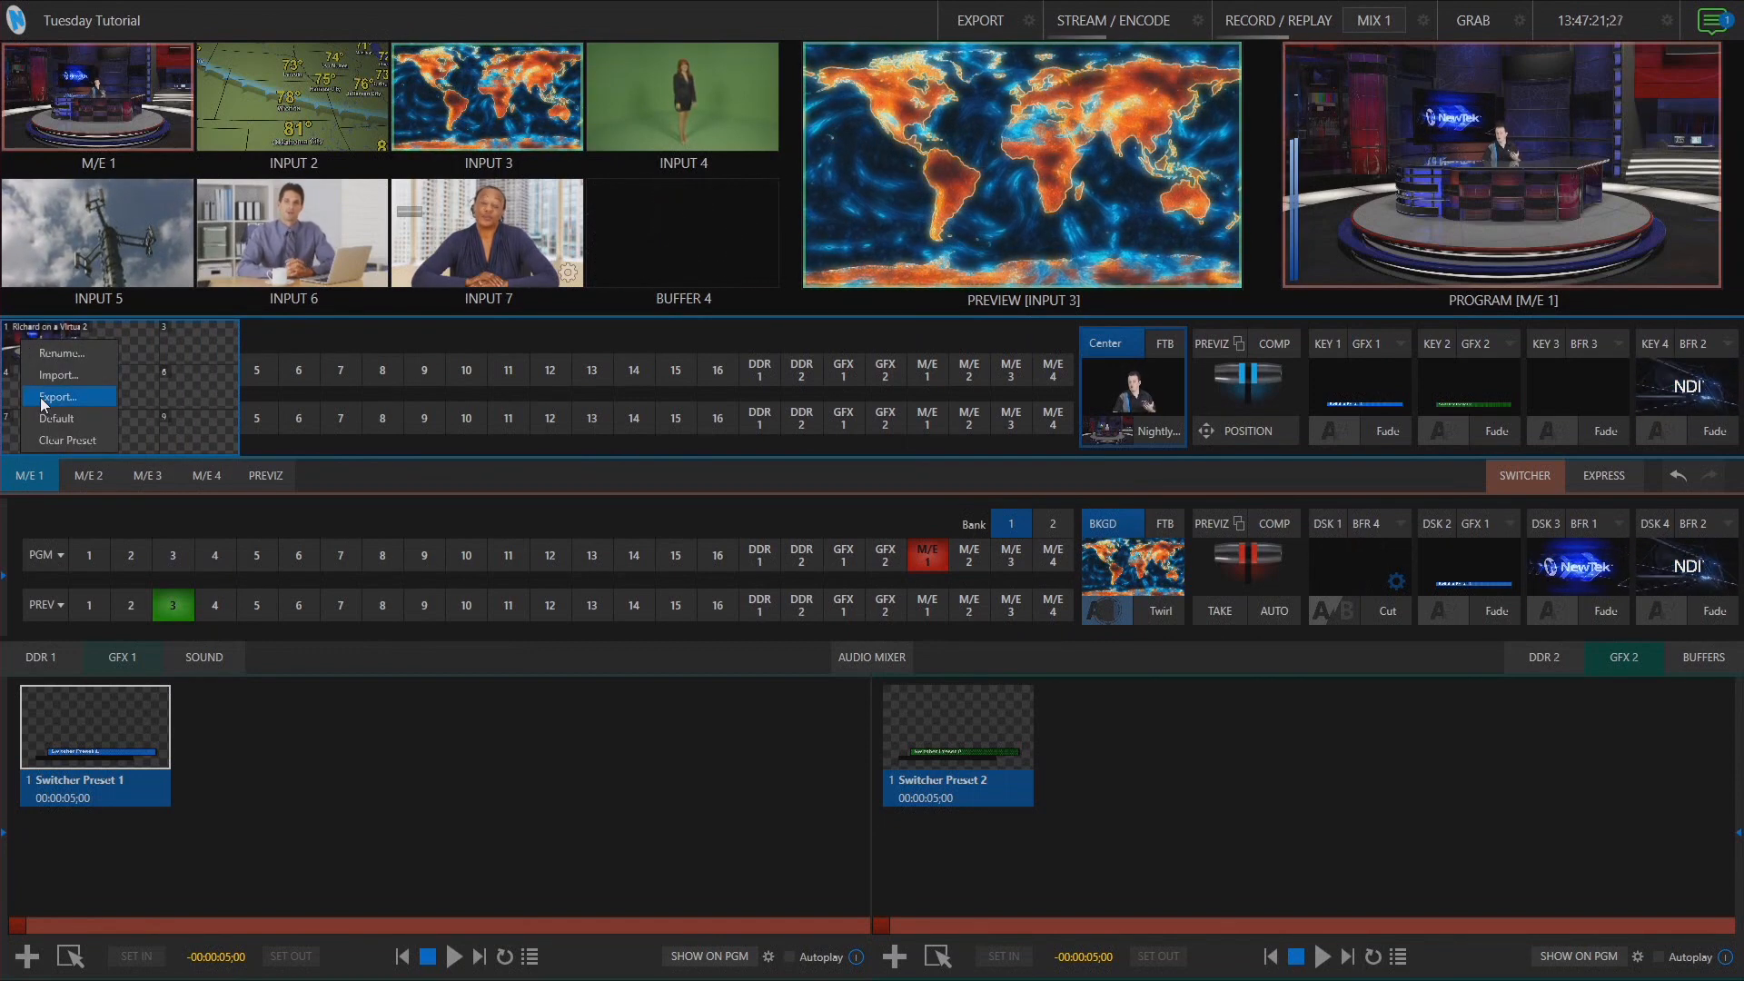
left_click(58, 397)
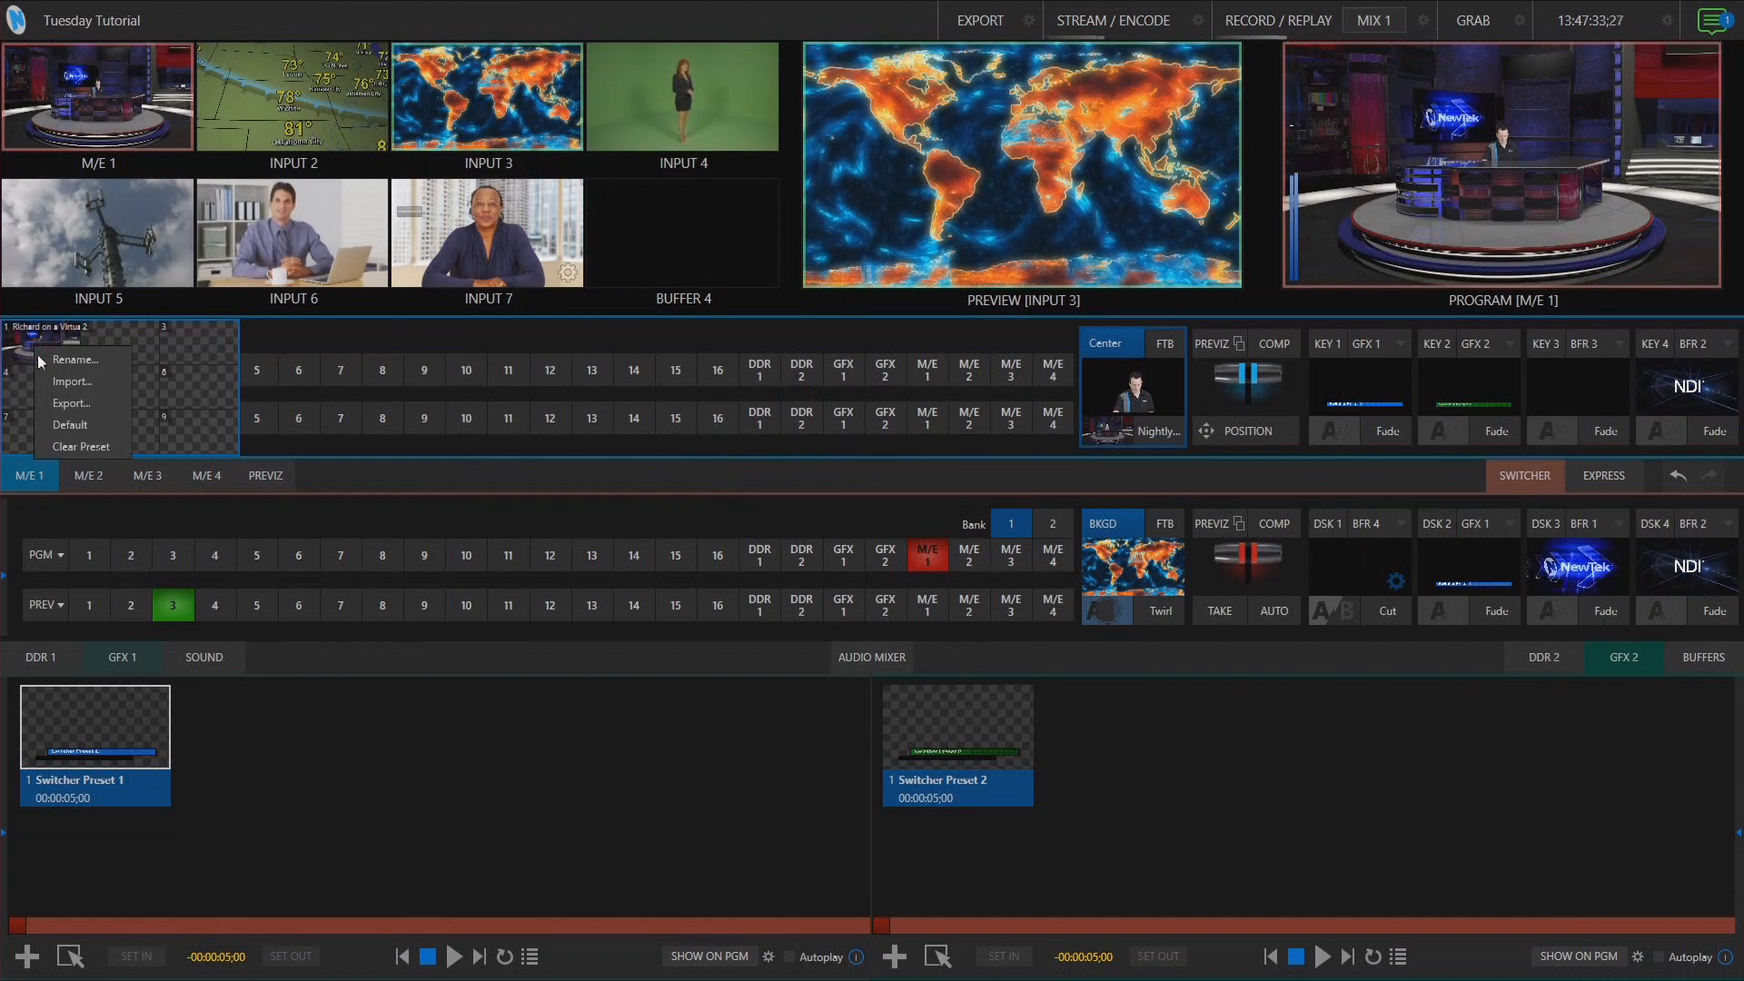
mouse_move(82, 446)
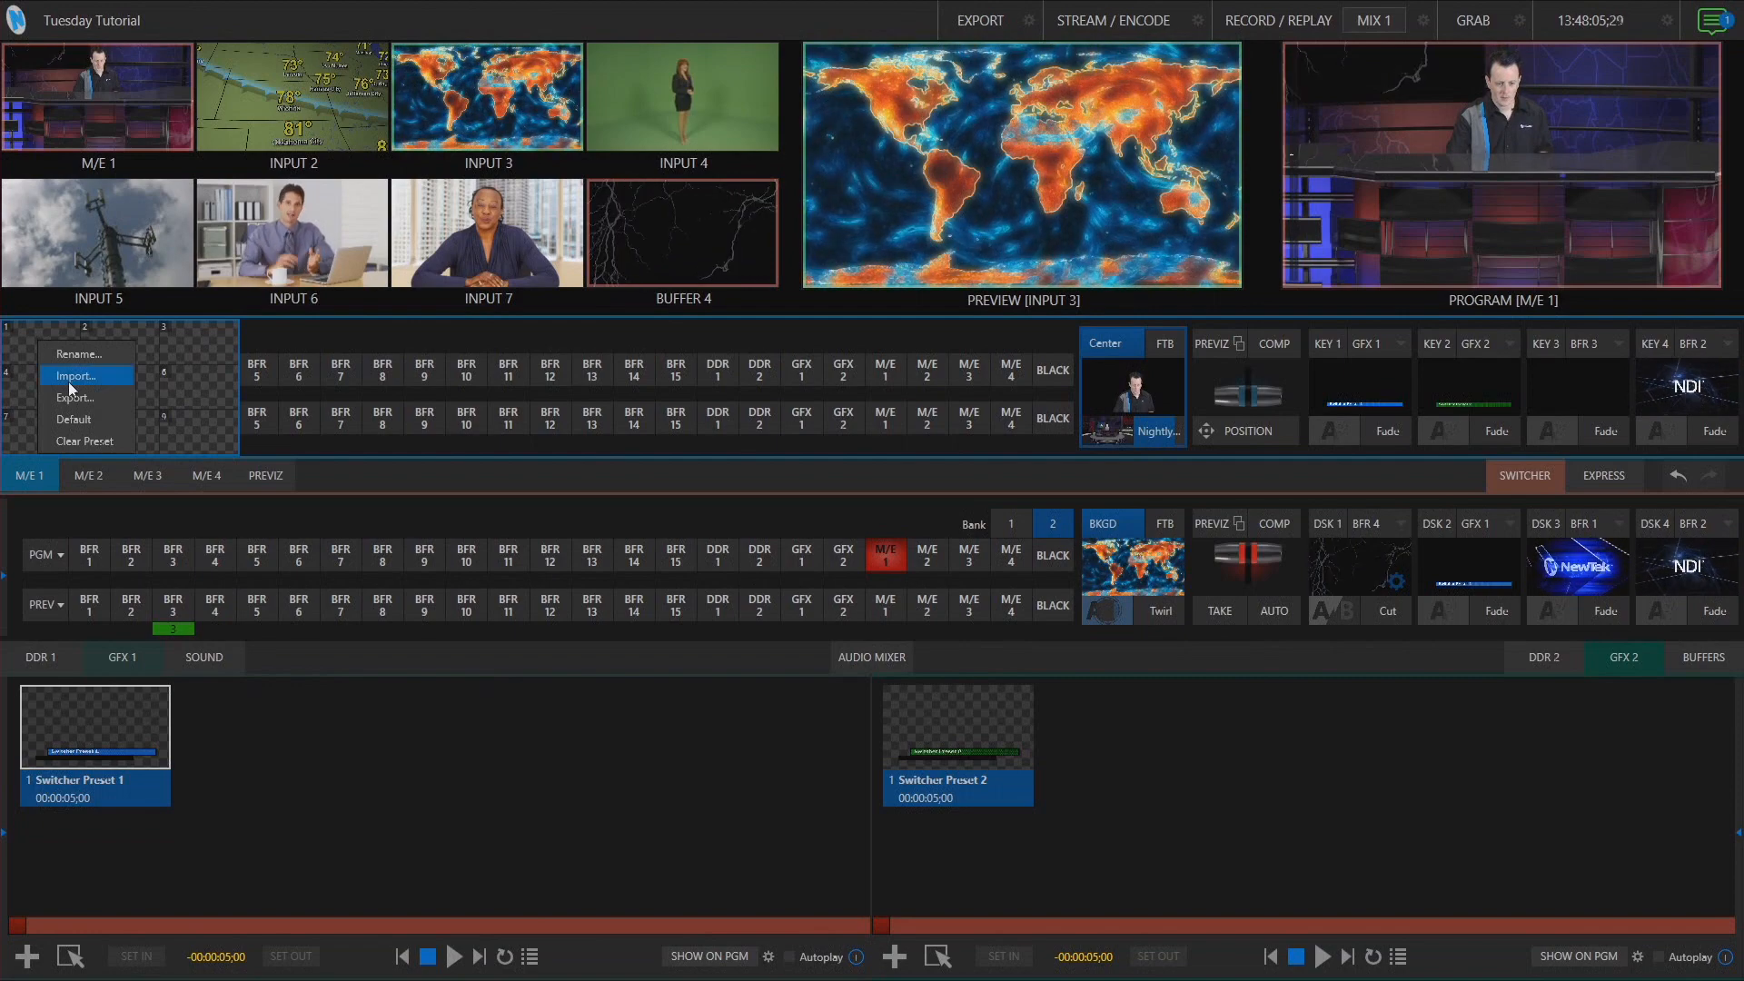
Step: Import the saved 'Richard on a Virtual Set' .emem preset and recall it on M/E 1
left_click(74, 375)
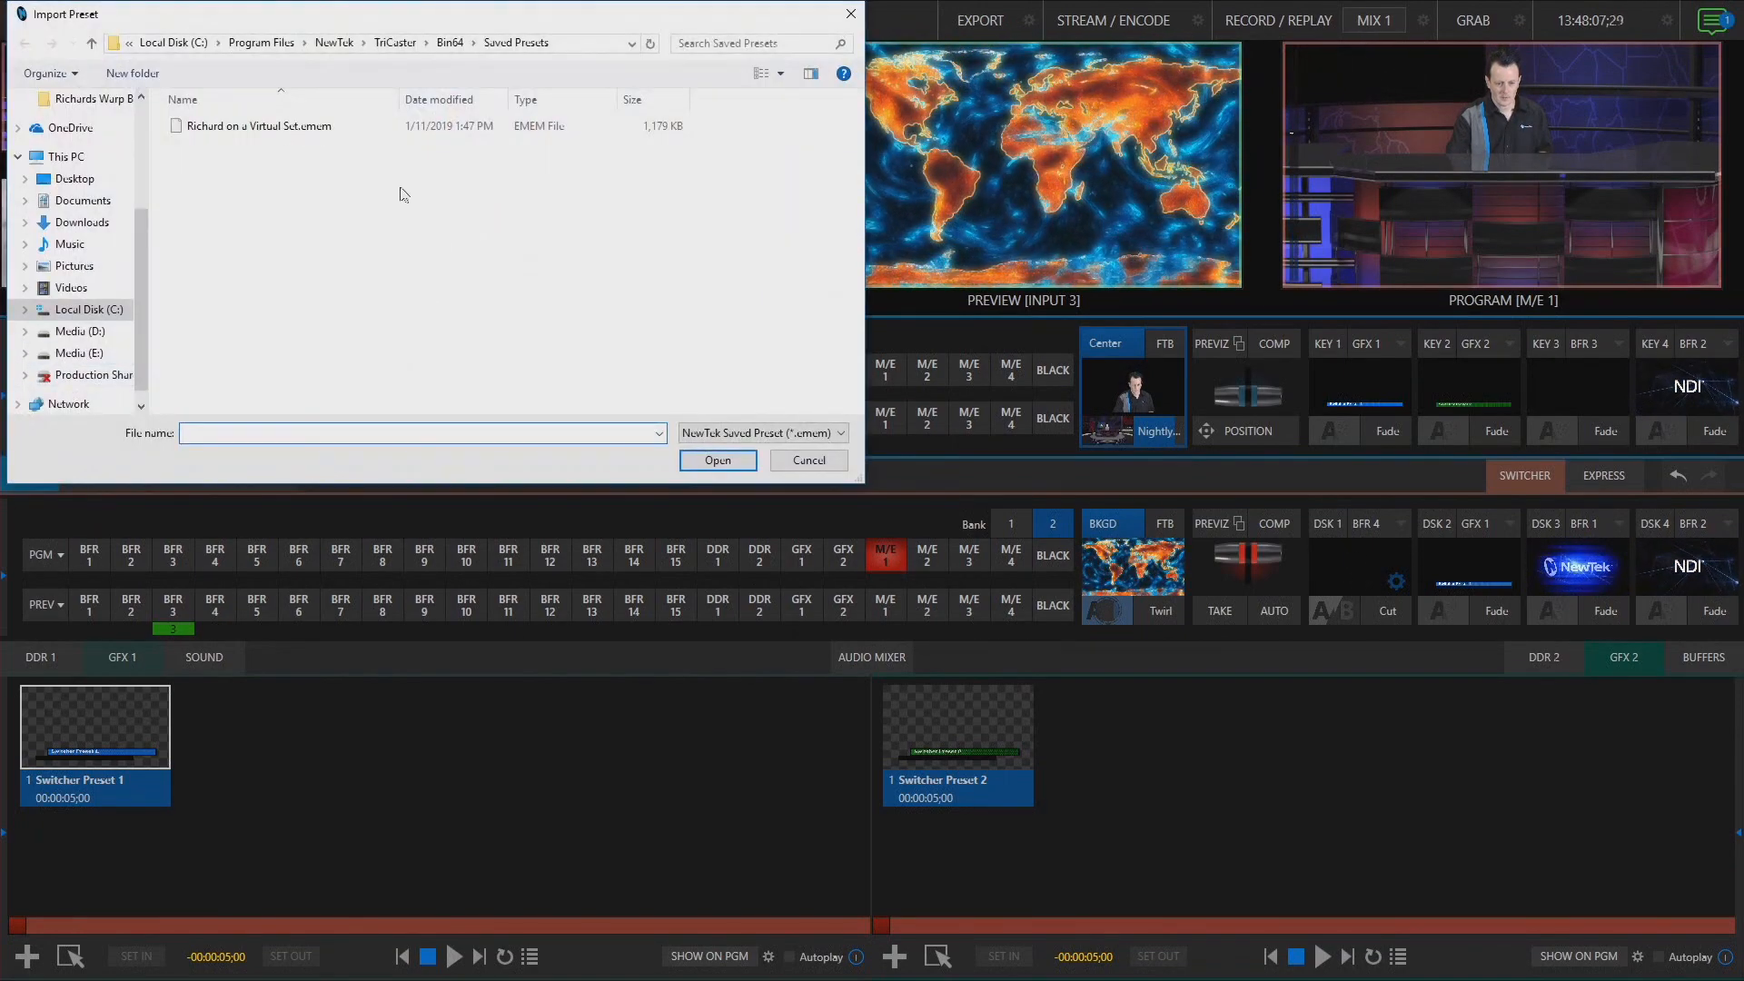
left_click(258, 125)
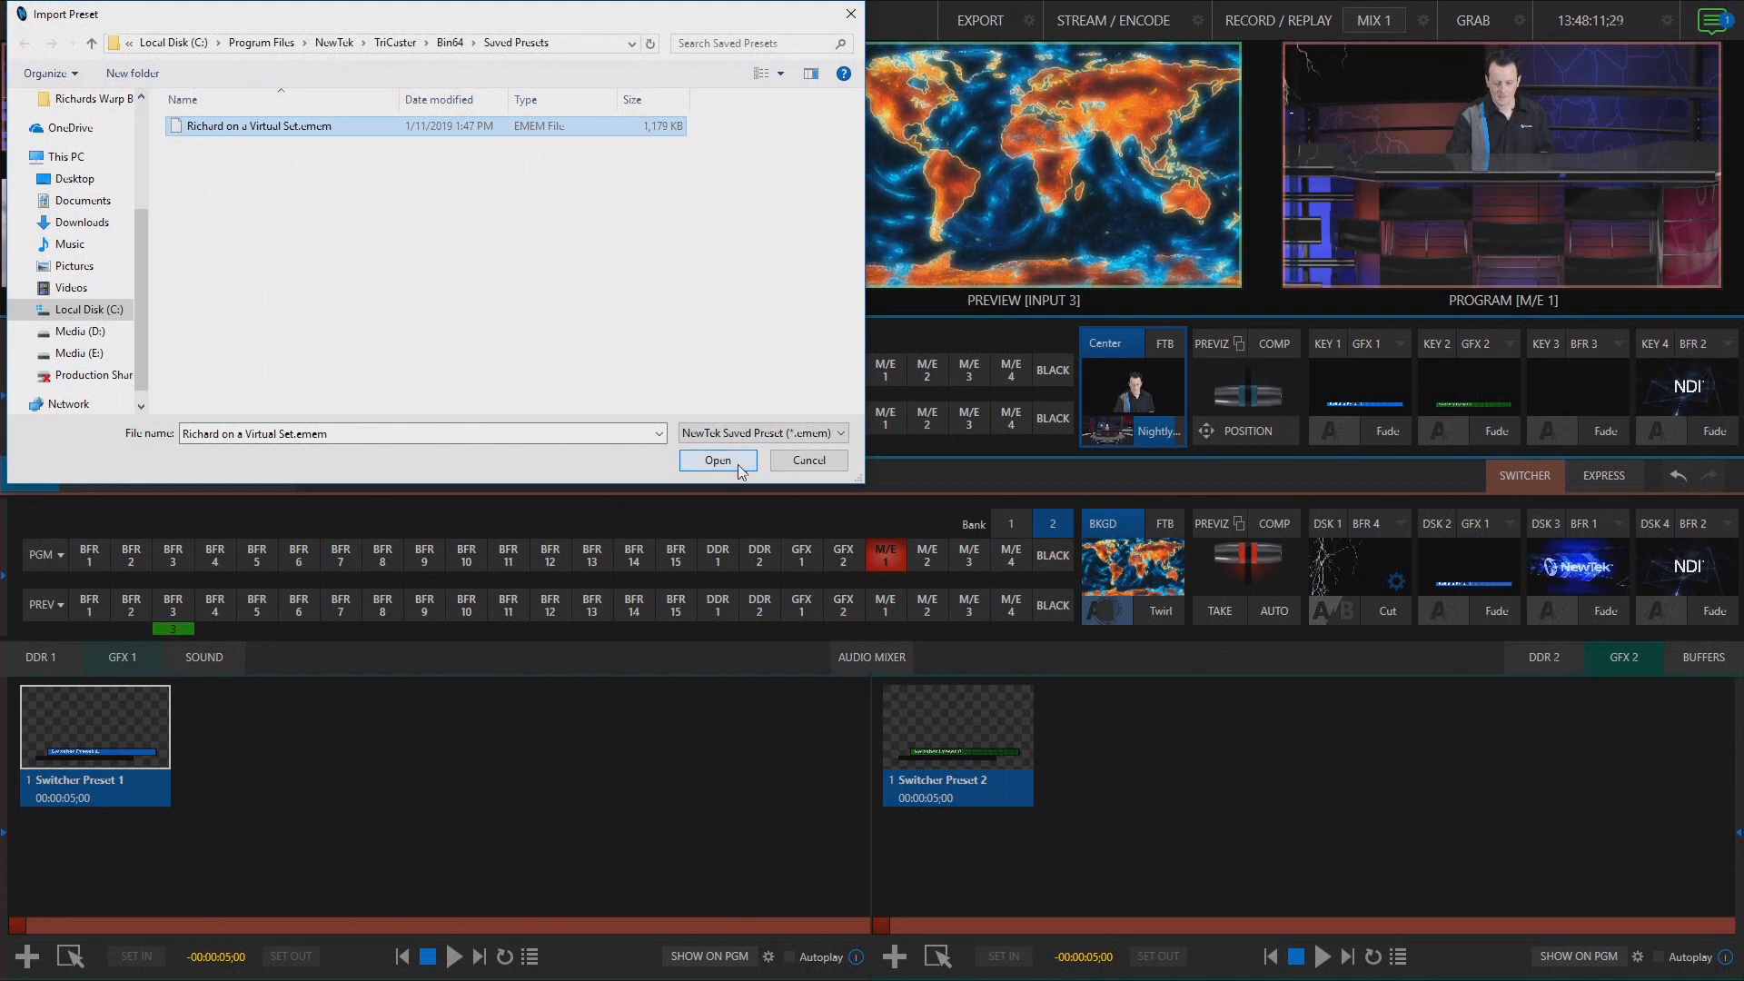
left_click(718, 460)
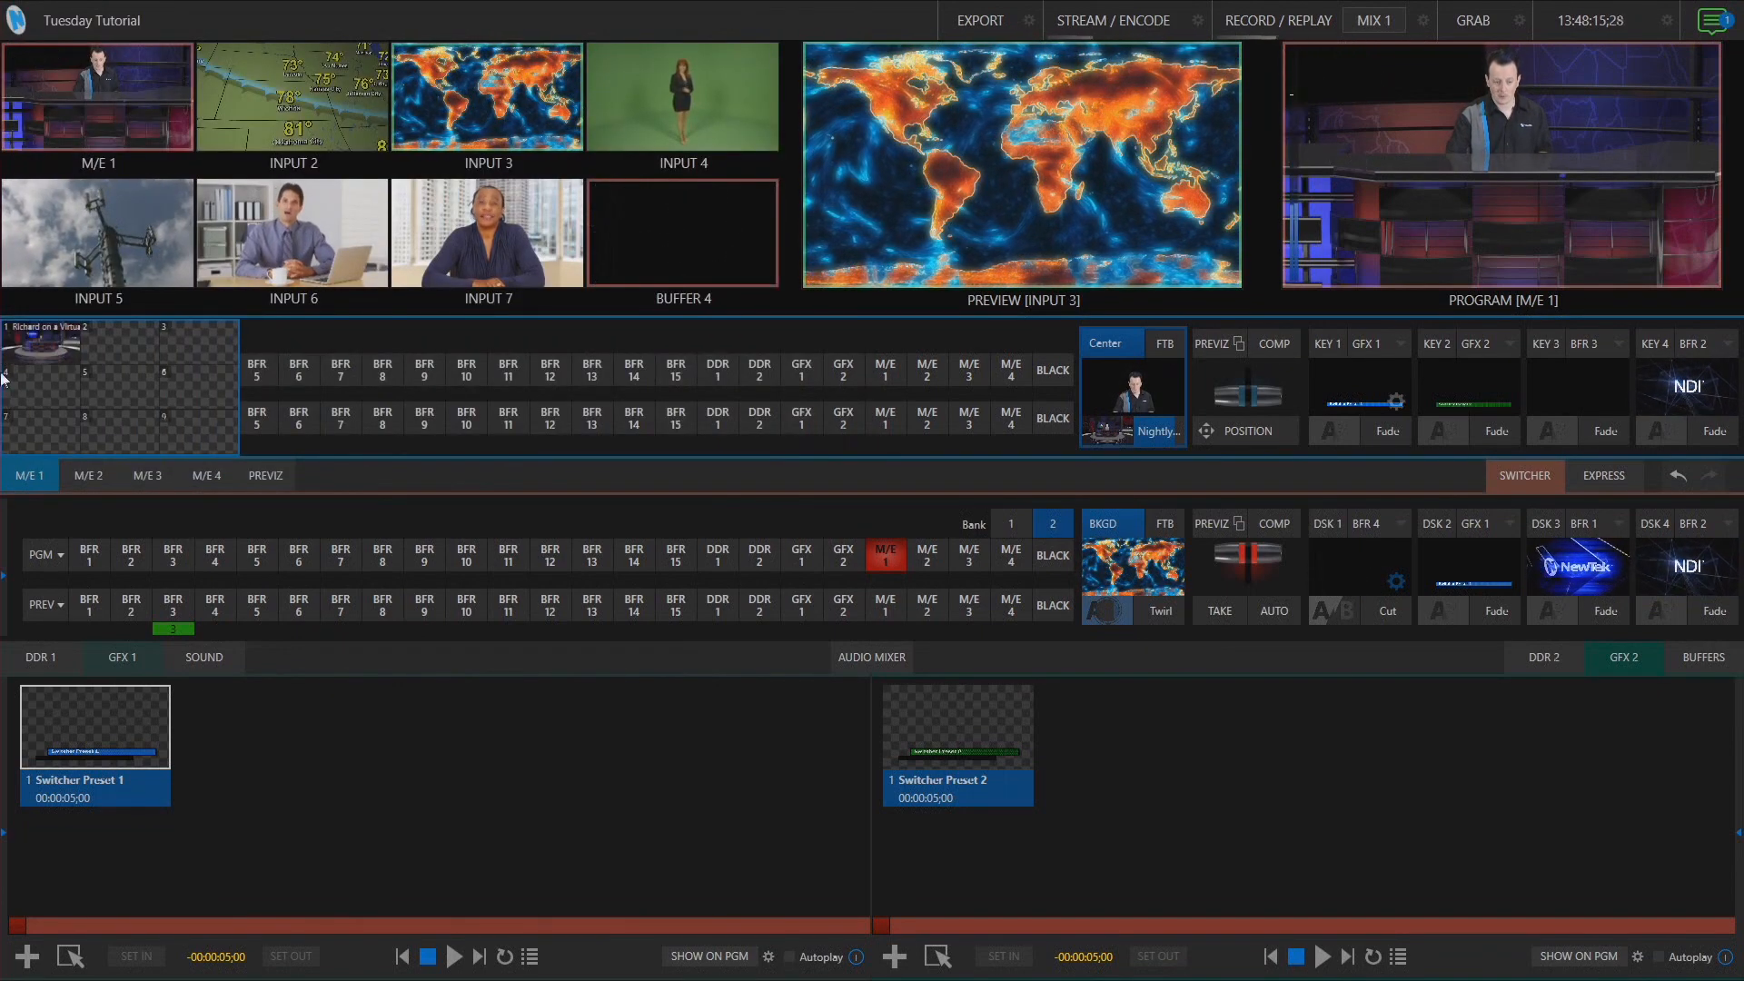
left_click(1273, 342)
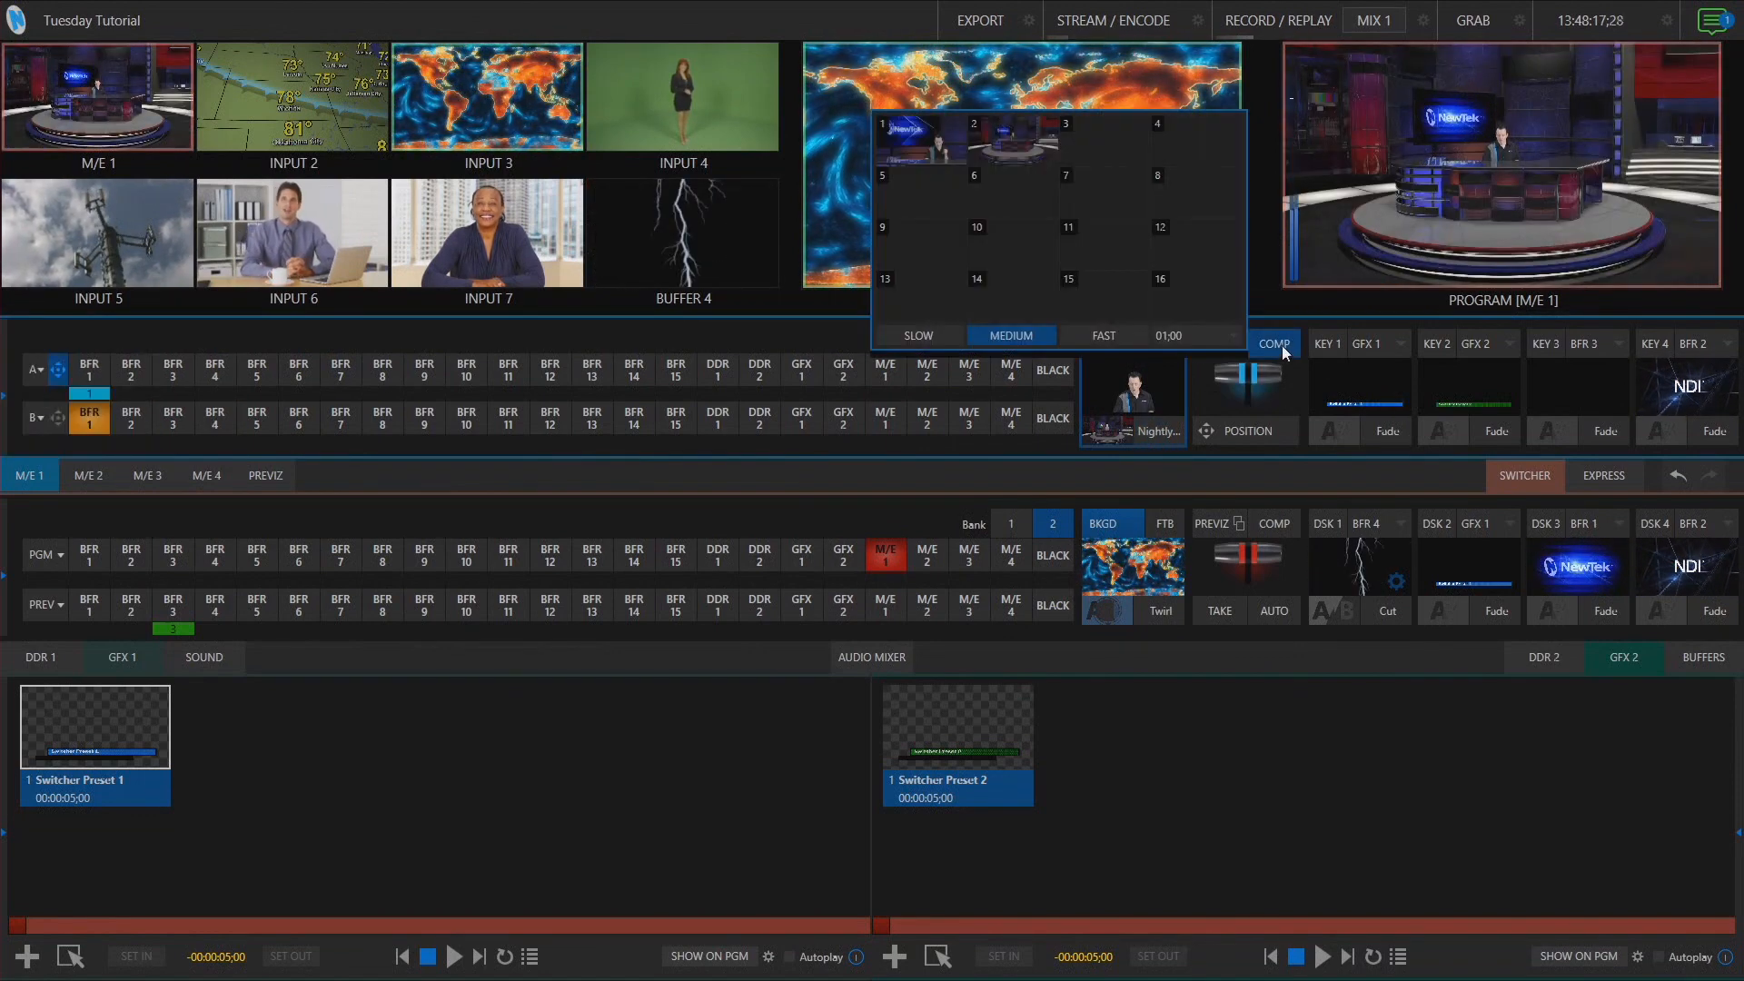